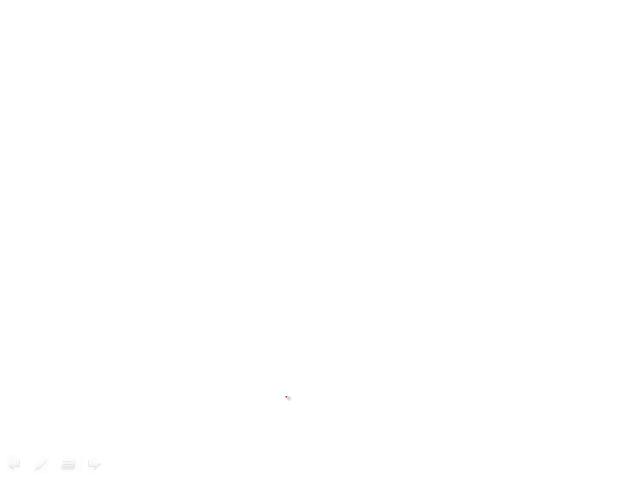
Write the letter A in red pen beside the large circle.
{"action": "type", "text": "A"}
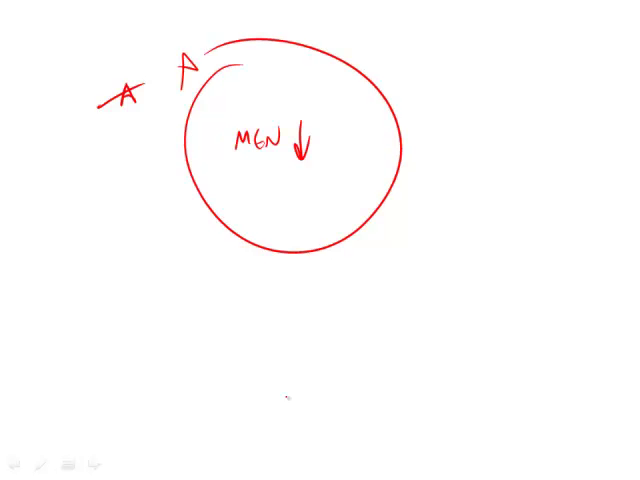
Write W with an up arrow and draw a bracket linking the two circles.
{"action": "type", "text": "w|"}
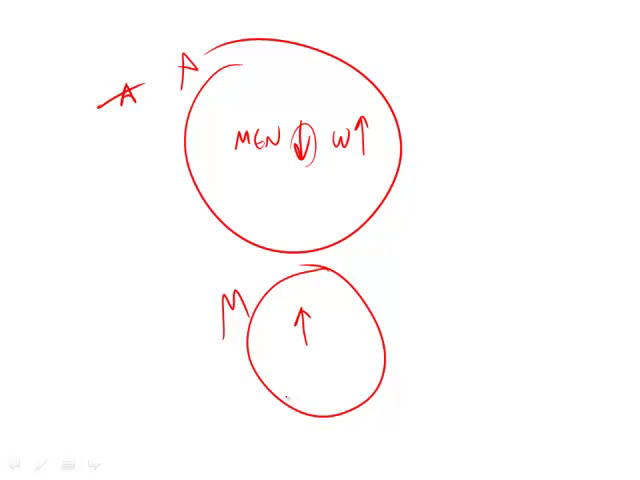
{"action": "left_click_drag", "start_coordinate": [178, 140], "coordinate": [195, 345]}
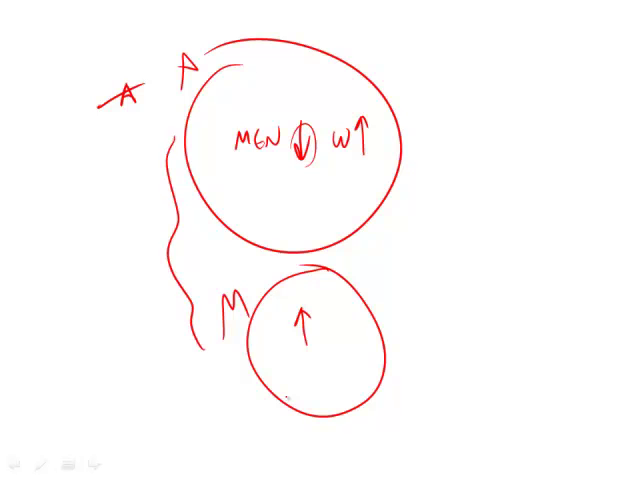